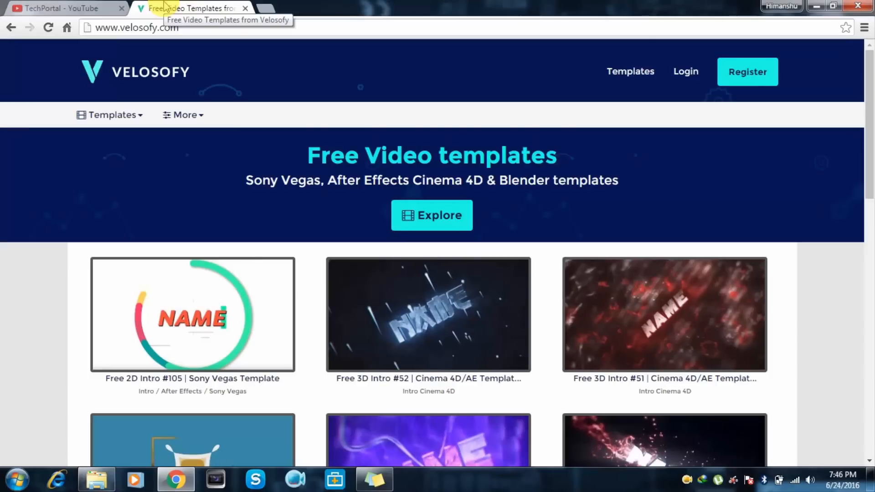
- Browse Velosofy's Sony Vegas Templates catalogue and select Free 2D Intro #92
{"action": "left_click", "coordinate": [109, 115]}
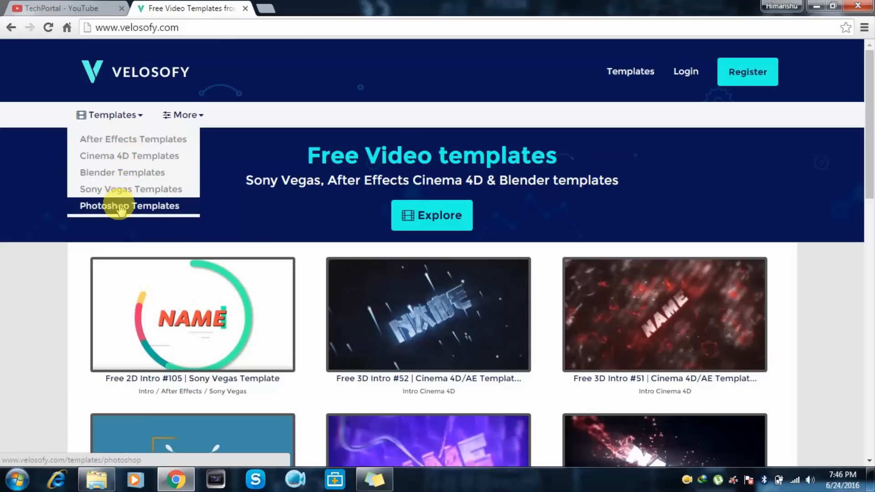
{"action": "left_click", "coordinate": [130, 189]}
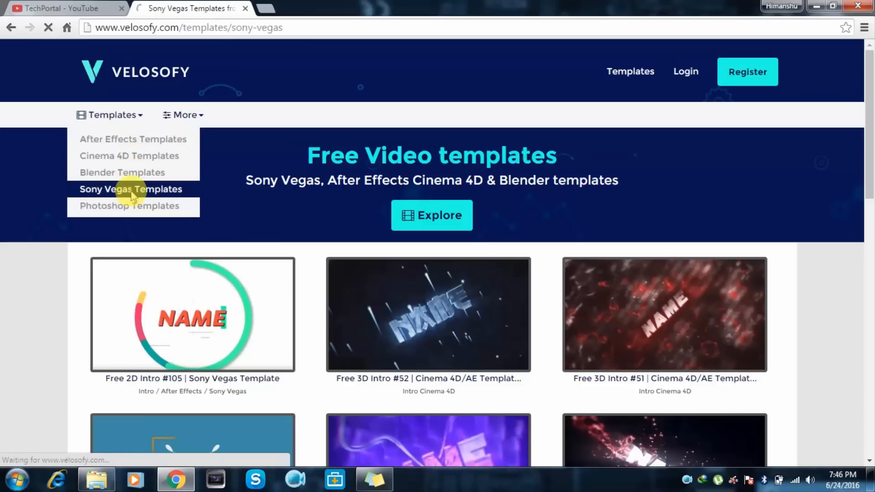
{"action": "left_click", "coordinate": [131, 188]}
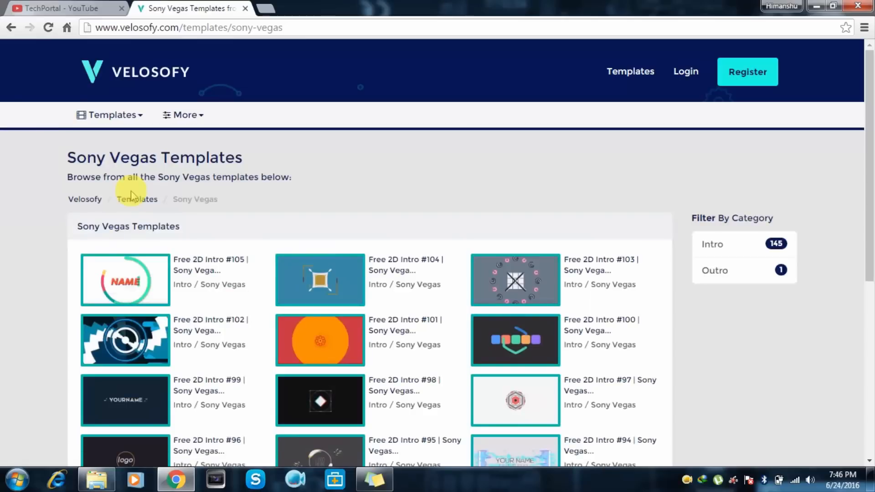
{"action": "mouse_move", "coordinate": [170, 145]}
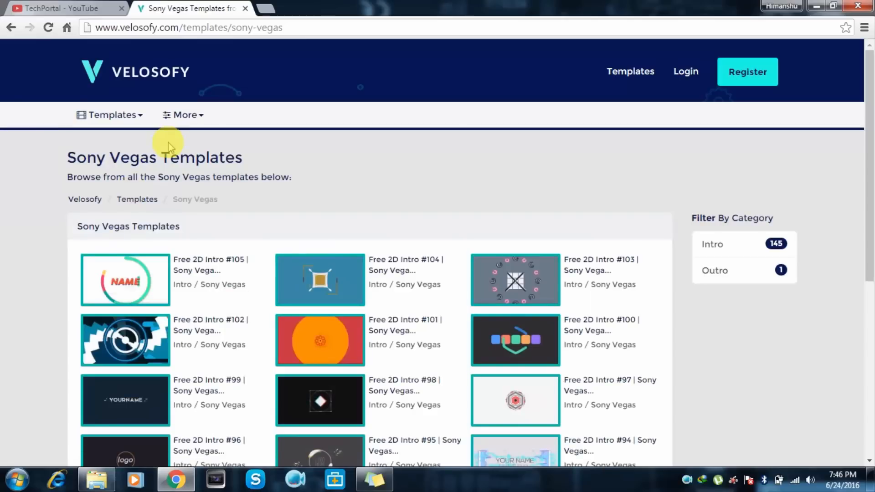
{"action": "scroll", "scroll_direction": "down", "scroll_amount": 3}
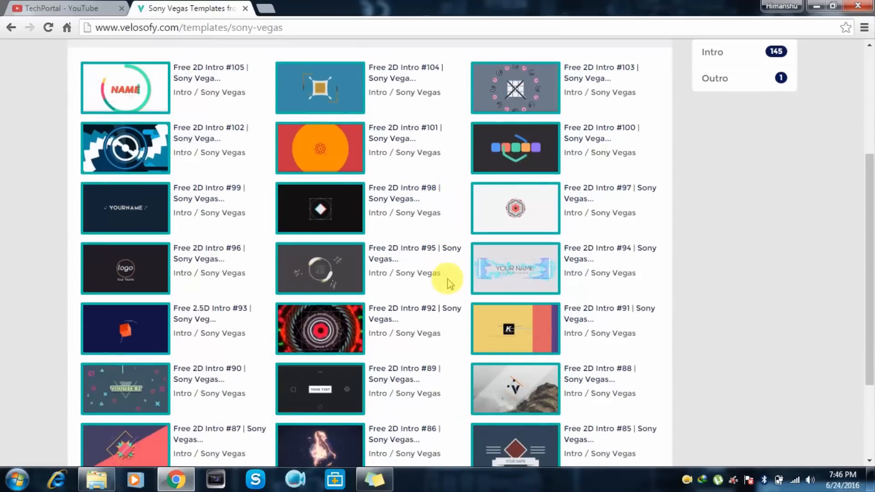
{"action": "left_click", "coordinate": [411, 249]}
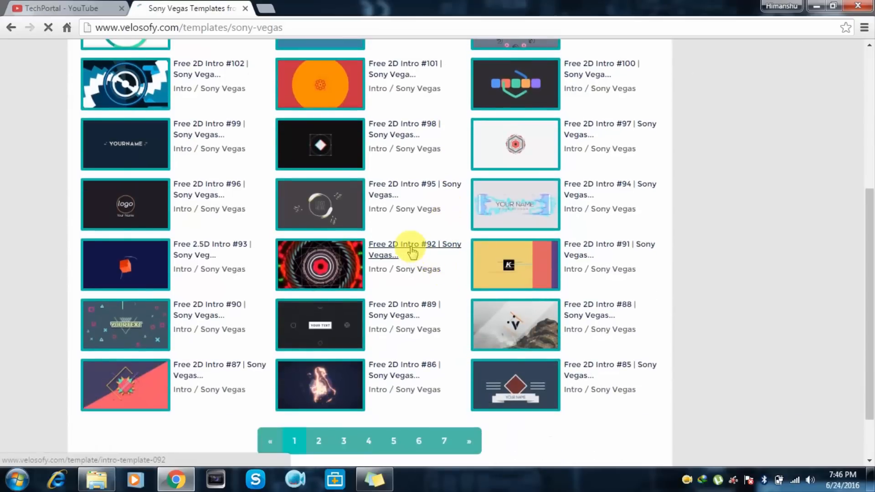
- Preview the Free 2D Intro #92 video, then go to its download page
{"action": "left_click", "coordinate": [415, 250]}
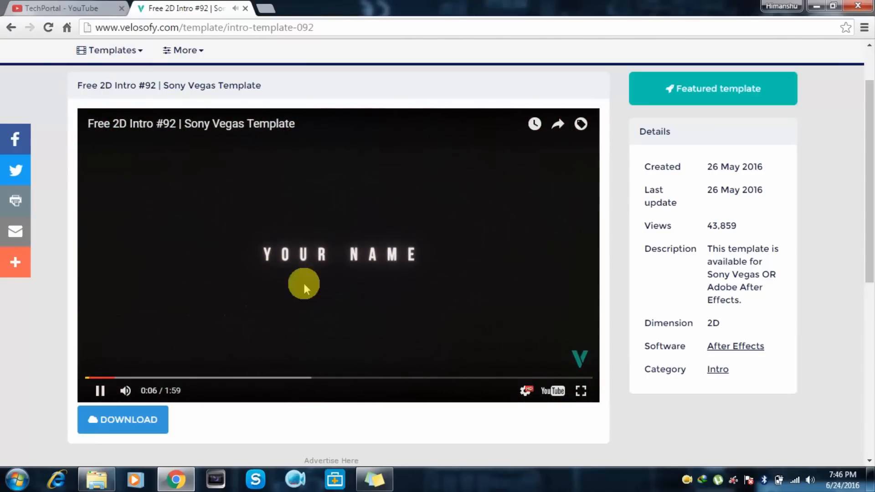
{"action": "left_click", "coordinate": [123, 420]}
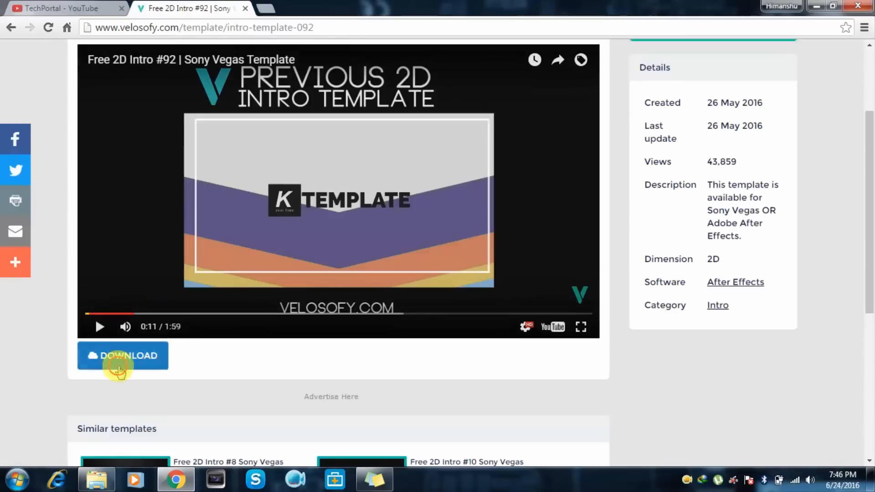
{"action": "left_click", "coordinate": [122, 355]}
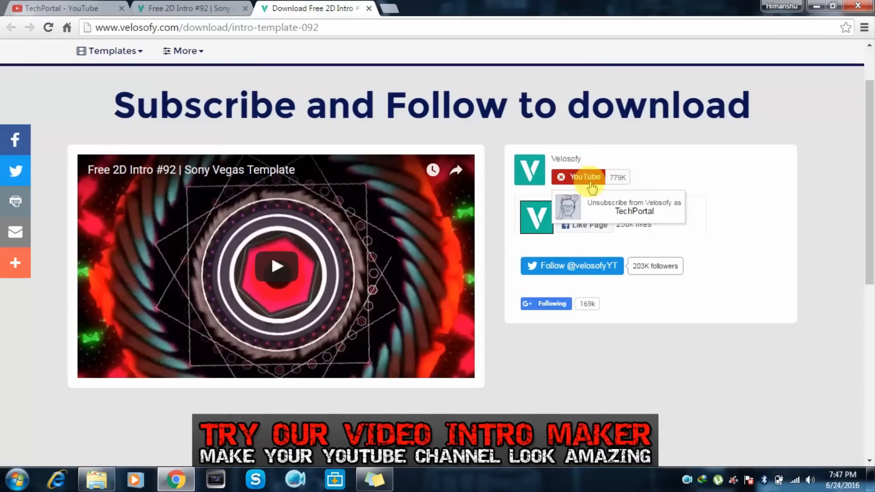
- After the countdown, follow SONY VEGAS DOWNLOAD to MediaFire's Sv_intro92.zip (6.83 MB) page
{"action": "left_click", "coordinate": [580, 177]}
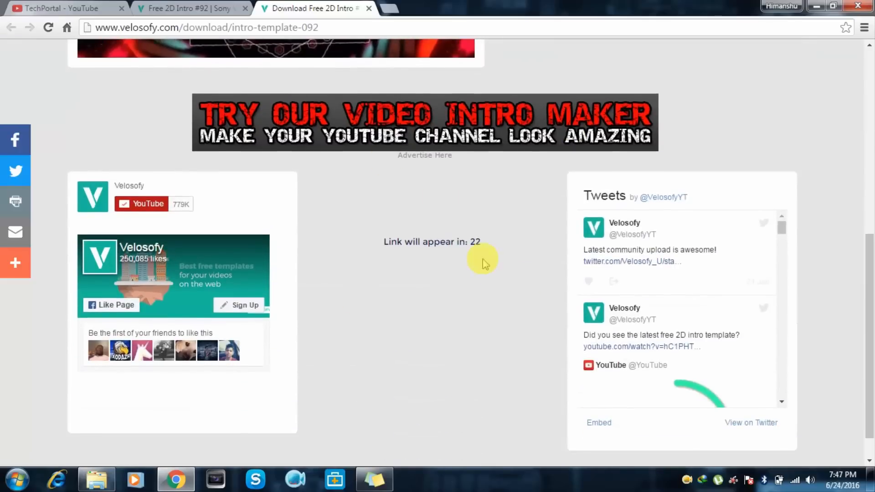
{"action": "mouse_move", "coordinate": [435, 200]}
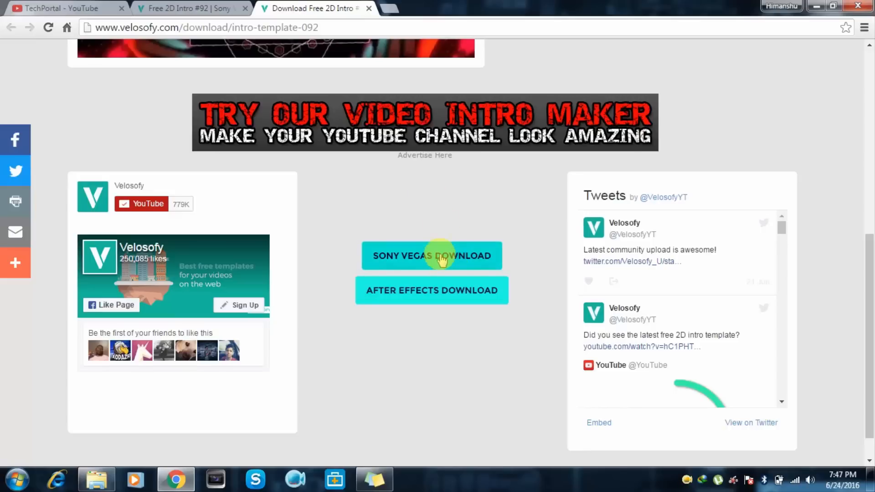
{"action": "left_click", "coordinate": [431, 256]}
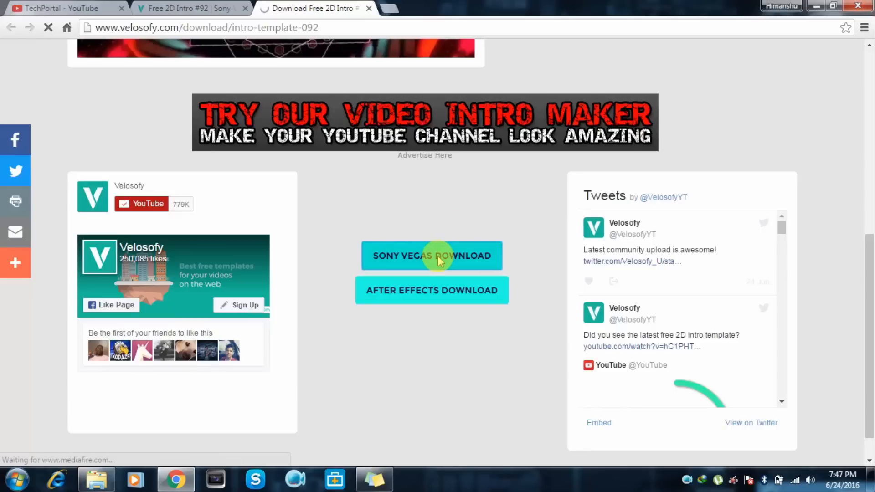
{"action": "left_click", "coordinate": [432, 256]}
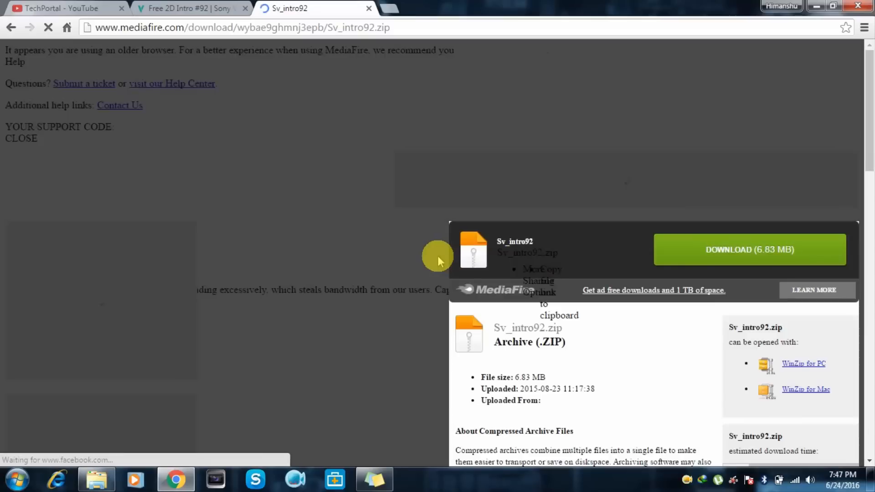
- Download Sv_intro92.zip to the desktop through Internet Download Manager
{"action": "left_click", "coordinate": [749, 249]}
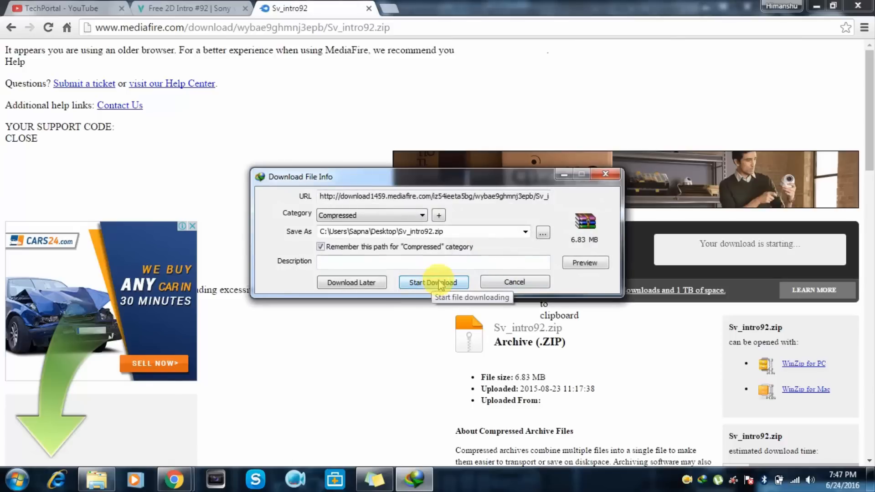
{"action": "left_click", "coordinate": [433, 282]}
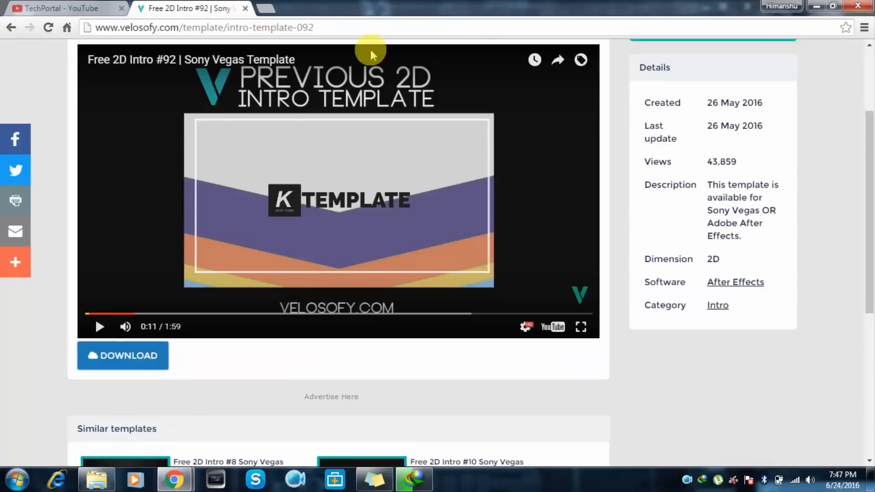
{"action": "left_click", "coordinate": [122, 355]}
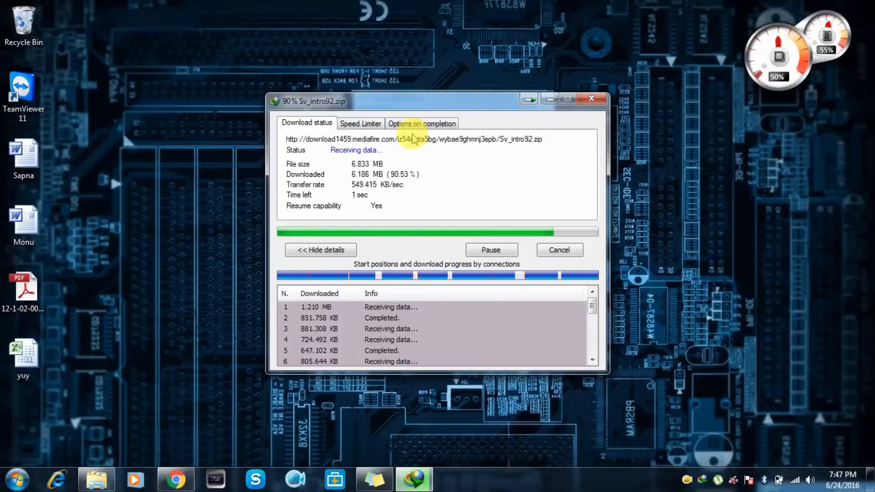
{"action": "left_click", "coordinate": [592, 99]}
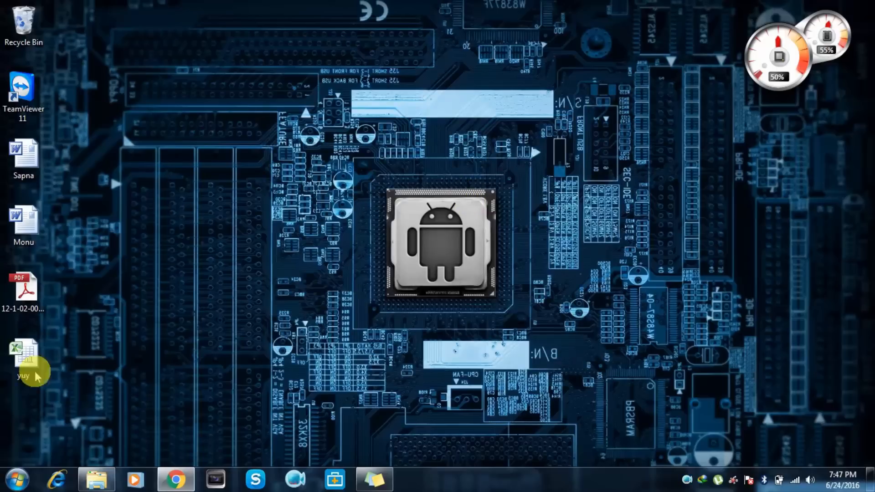
- Extract Sv_intro92.zip on the desktop and launch OpenThis.veg from the 2dintro92 folder
{"action": "right_click", "coordinate": [360, 223]}
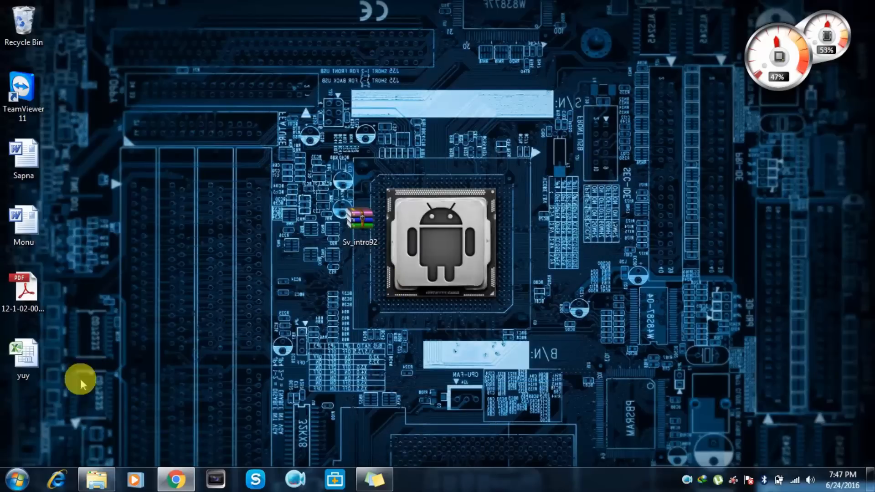
{"action": "left_click_drag", "start_coordinate": [360, 224], "coordinate": [457, 92]}
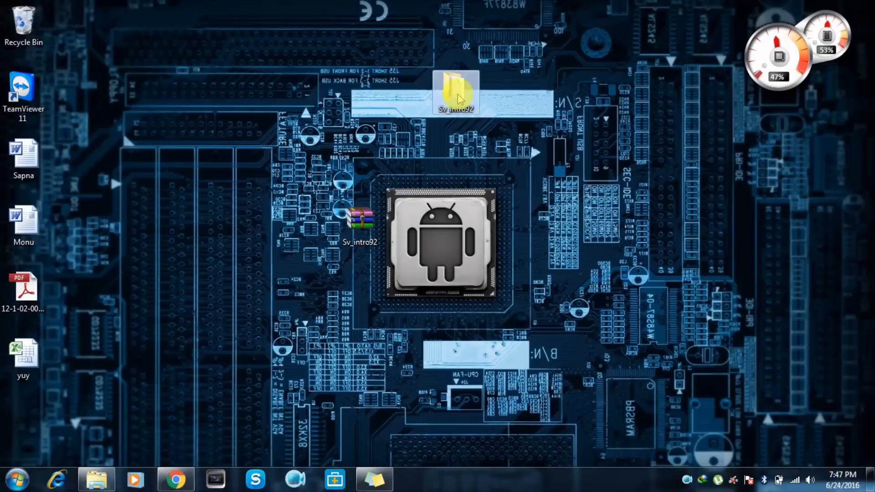
{"action": "double_click", "coordinate": [457, 92]}
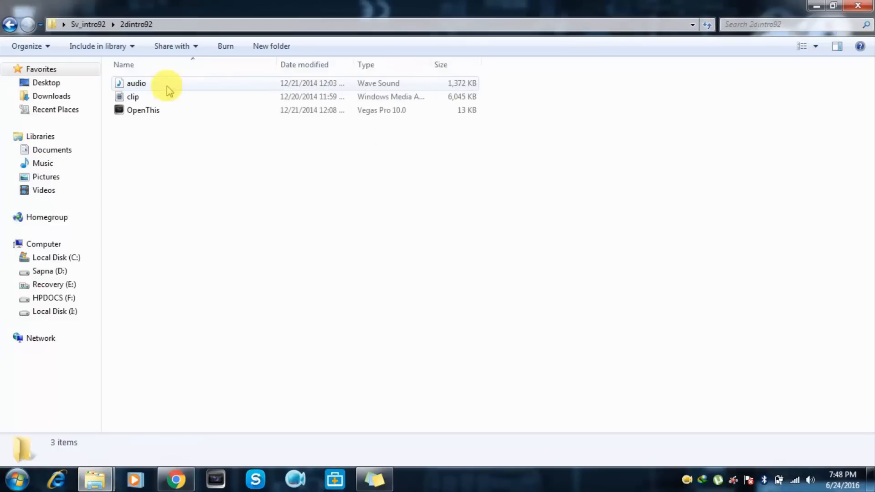
{"action": "double_click", "coordinate": [143, 110]}
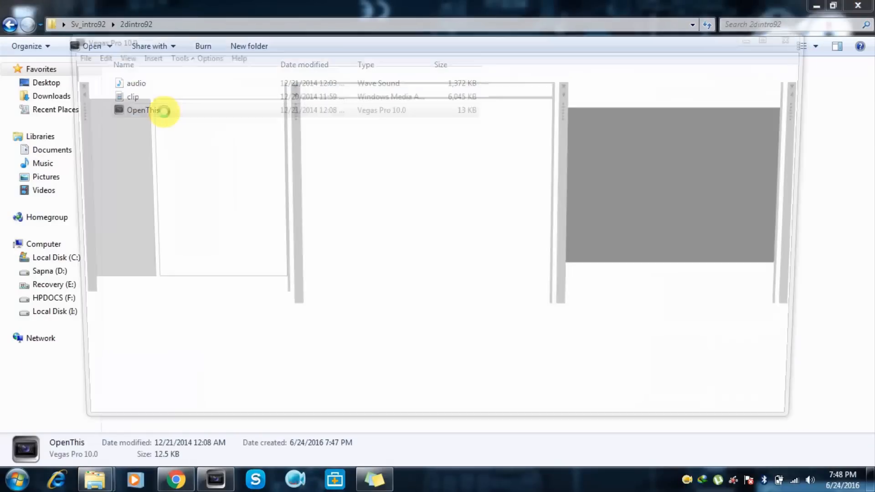
- Maximize Vegas Pro on OpenThis.veg and bring up the track 1 Sony Text event's menu
{"action": "double_click", "coordinate": [142, 109]}
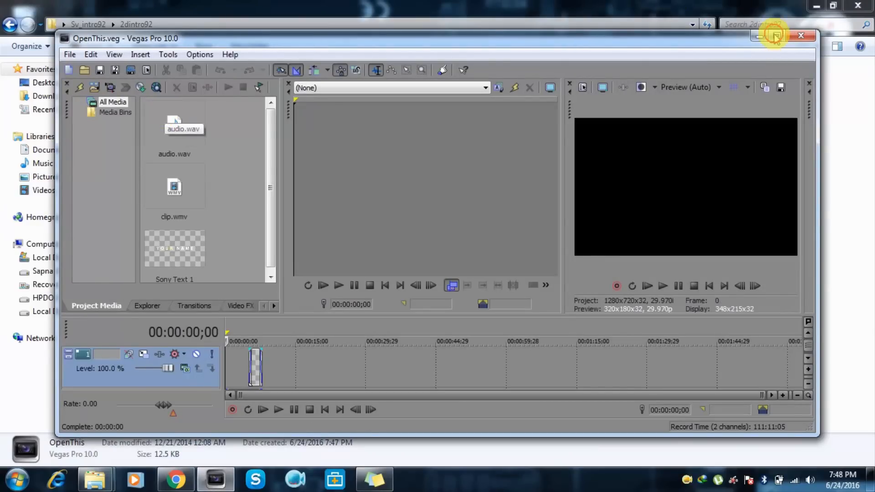
{"action": "left_click", "coordinate": [775, 36]}
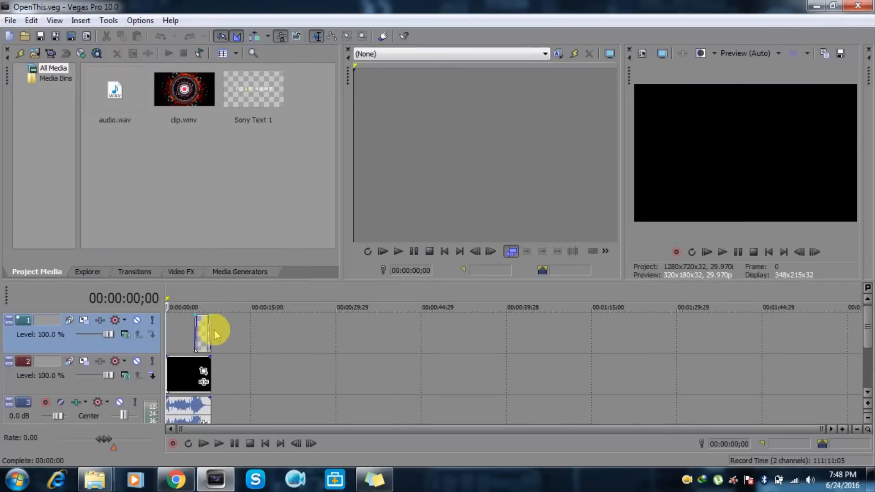
{"action": "right_click", "coordinate": [203, 332]}
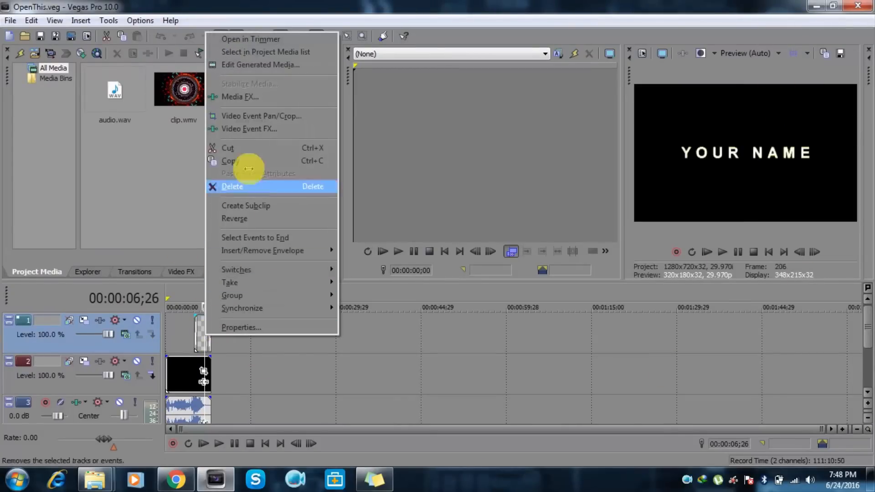
{"action": "mouse_move", "coordinate": [257, 65]}
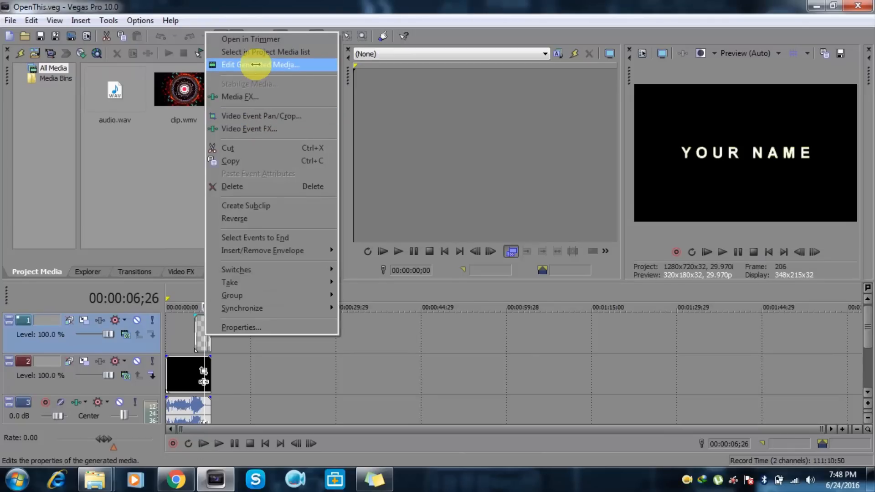
{"action": "mouse_move", "coordinate": [261, 116]}
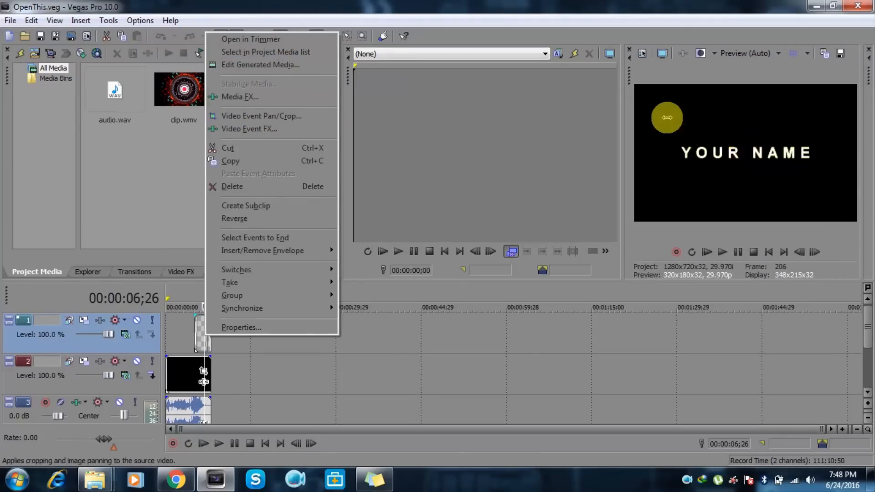
{"action": "mouse_move", "coordinate": [260, 64]}
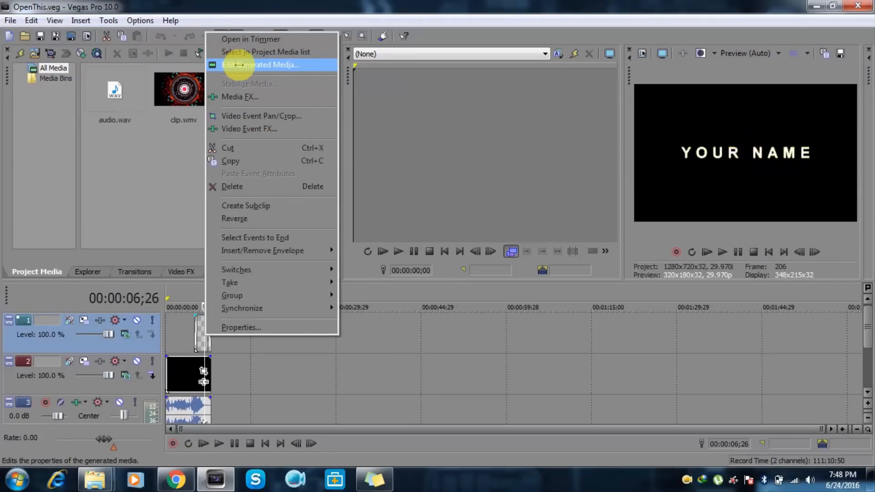
- Choose Edit Generated Media to show the YOUR NAME text generator settings
{"action": "left_click", "coordinate": [261, 65]}
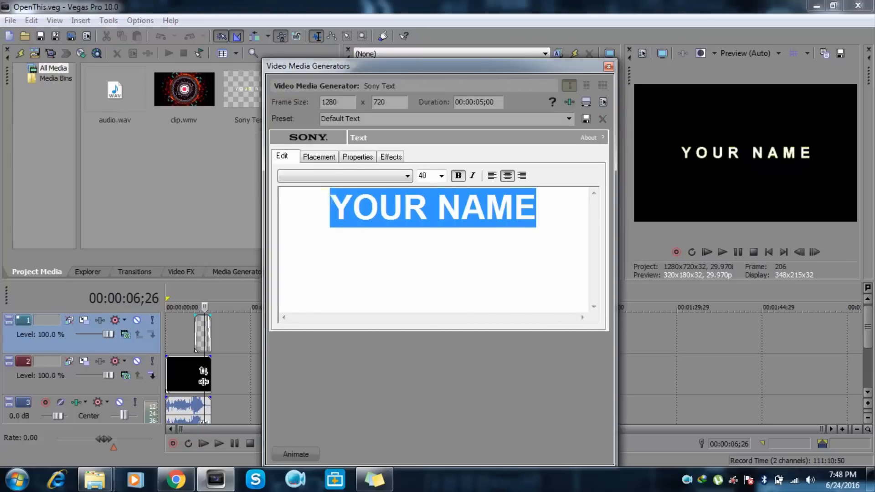
- Replace YOUR NAME with 'Tech Portal' at size 60 in italics
{"action": "type", "text": "Tech Portal"}
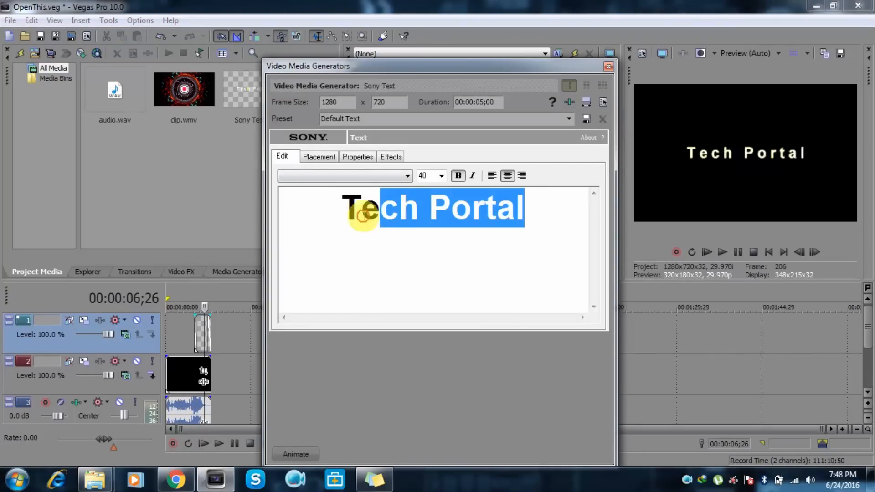
{"action": "left_click", "coordinate": [440, 175]}
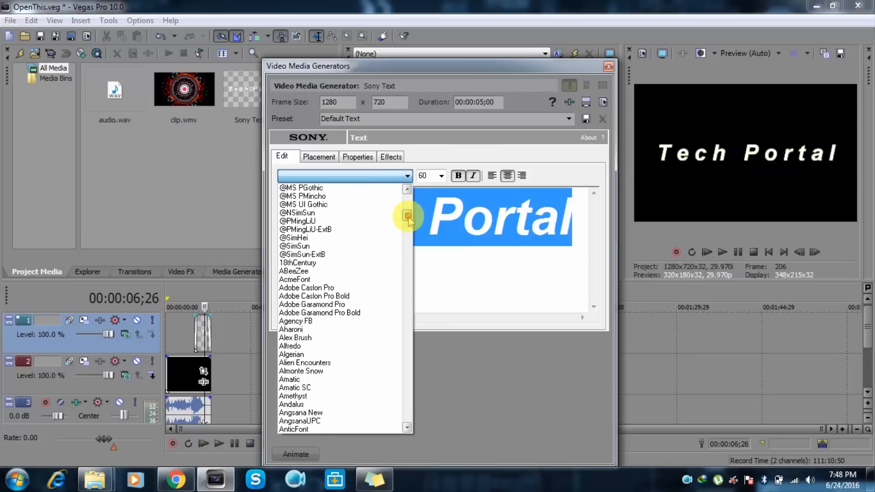
- Nudge the Tech Portal title slightly off-centre and save over the original project
{"action": "left_click", "coordinate": [319, 156]}
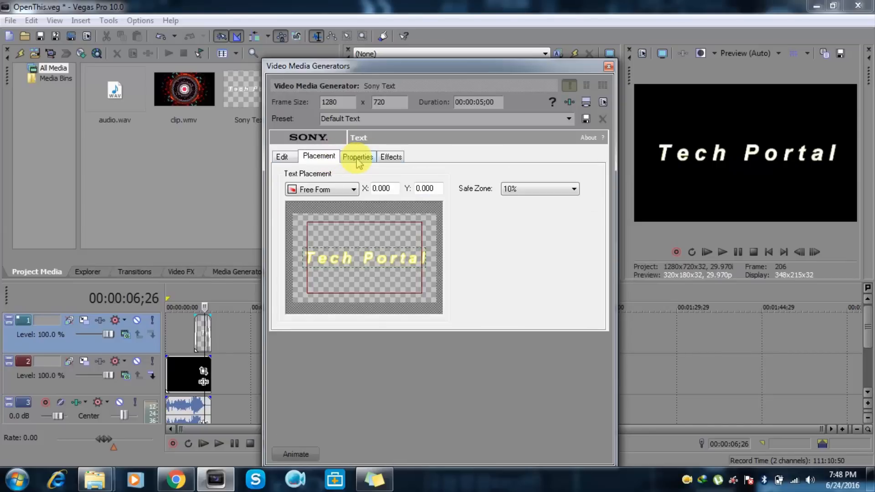
{"action": "left_click_drag", "start_coordinate": [365, 258], "coordinate": [353, 249]}
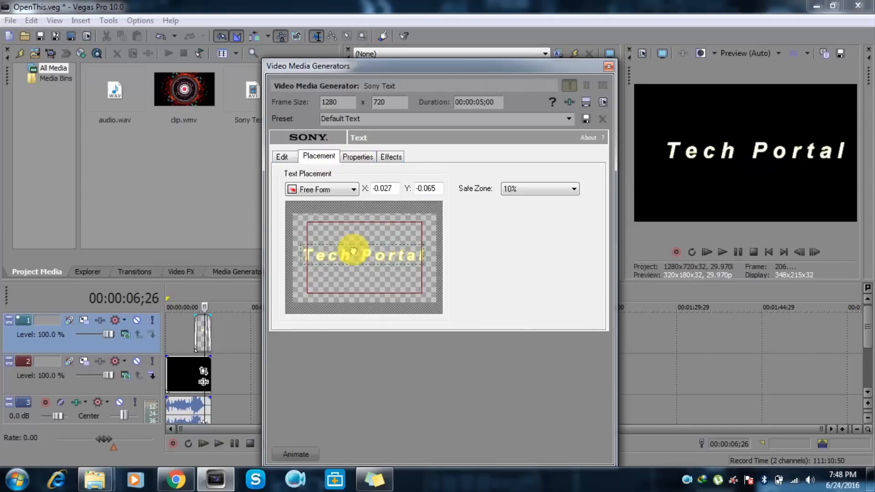
{"action": "left_click", "coordinate": [357, 157]}
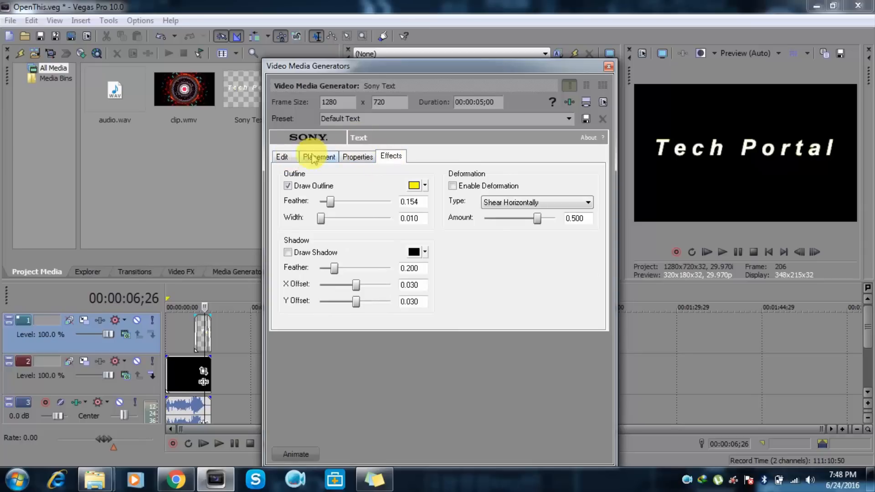
{"action": "left_click", "coordinate": [282, 157]}
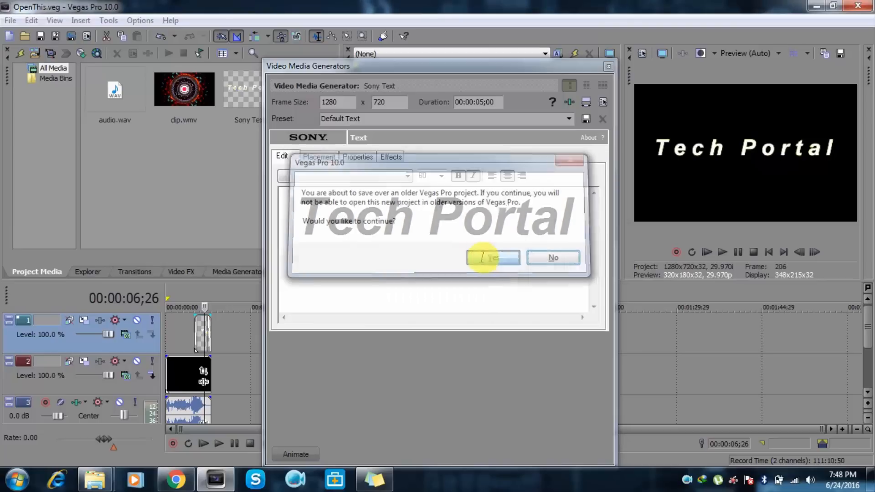
{"action": "left_click", "coordinate": [493, 257]}
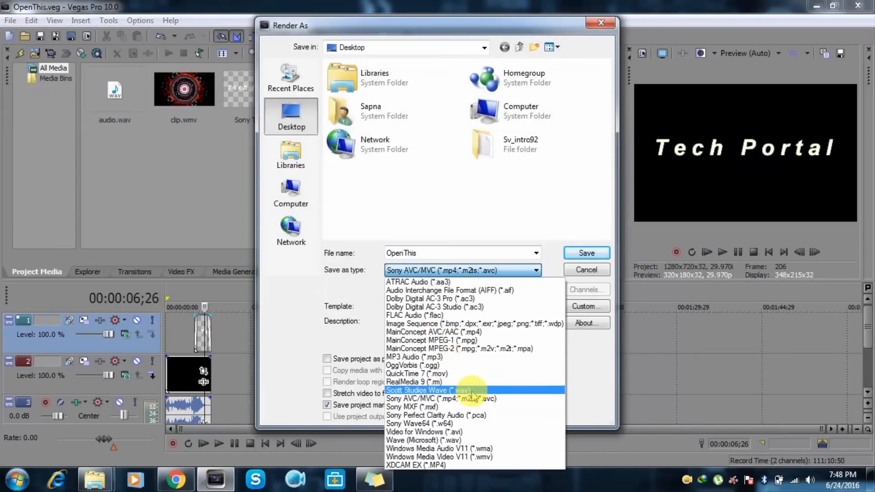
- Render OpenThis.mp4 to the desktop as Sony AVC/MVC with the Memory Stick template
{"action": "left_click", "coordinate": [440, 399]}
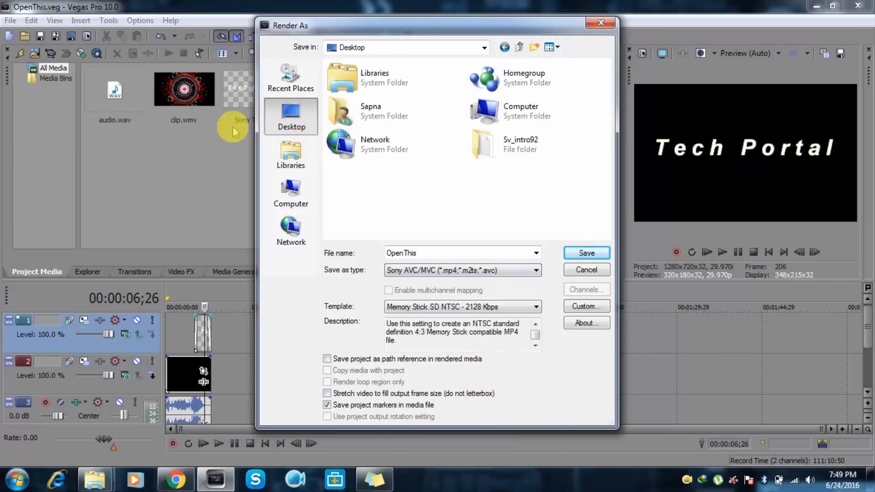
{"action": "left_click", "coordinate": [587, 253]}
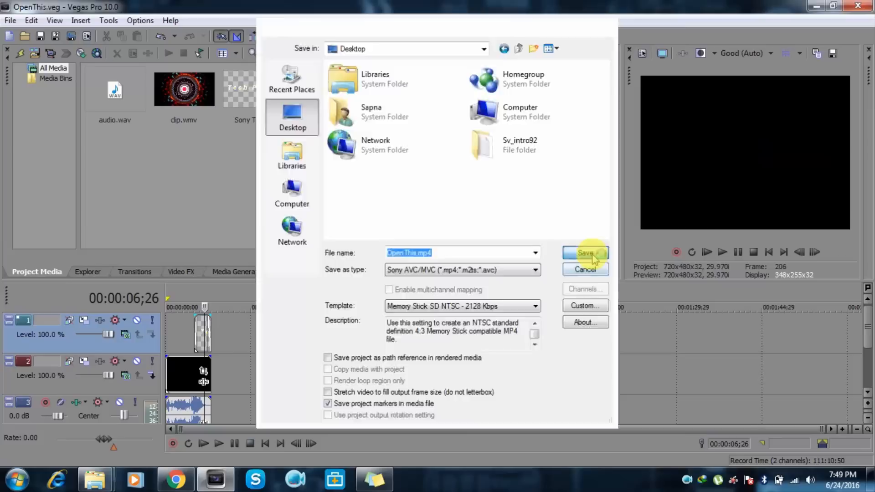
{"action": "left_click", "coordinate": [585, 253]}
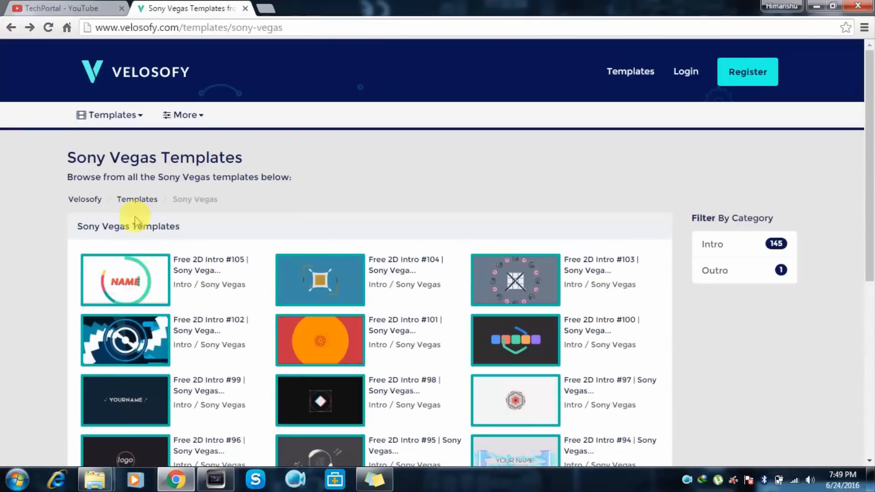
- Browse Velosofy's Cinema 4D templates to page 14 and select Intro / Template V1
{"action": "left_click", "coordinate": [109, 115]}
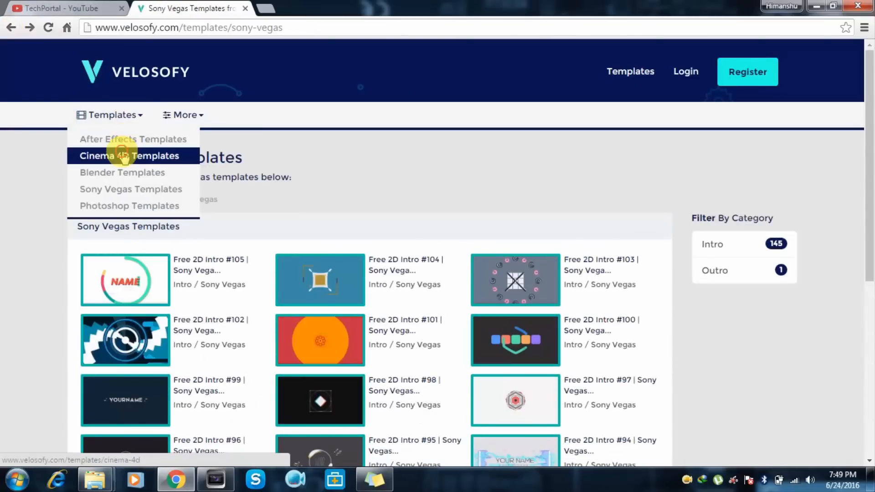
{"action": "left_click", "coordinate": [129, 155]}
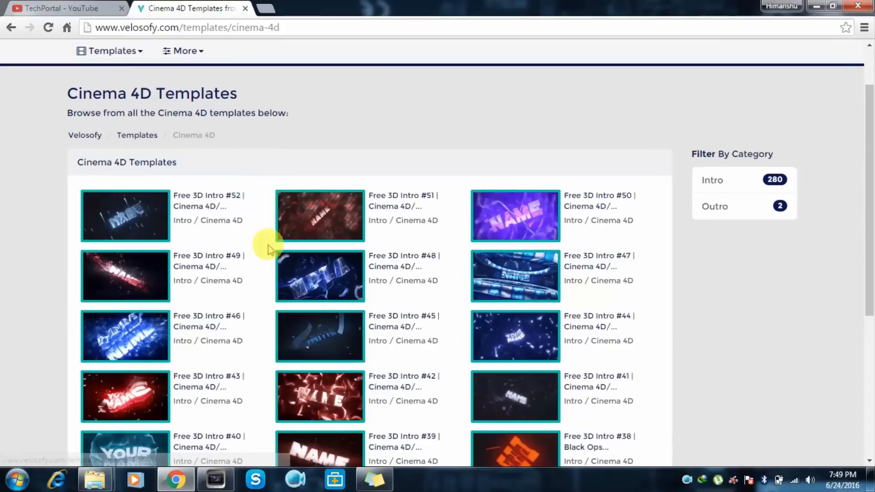
{"action": "scroll", "scroll_direction": "down", "scroll_amount": 3}
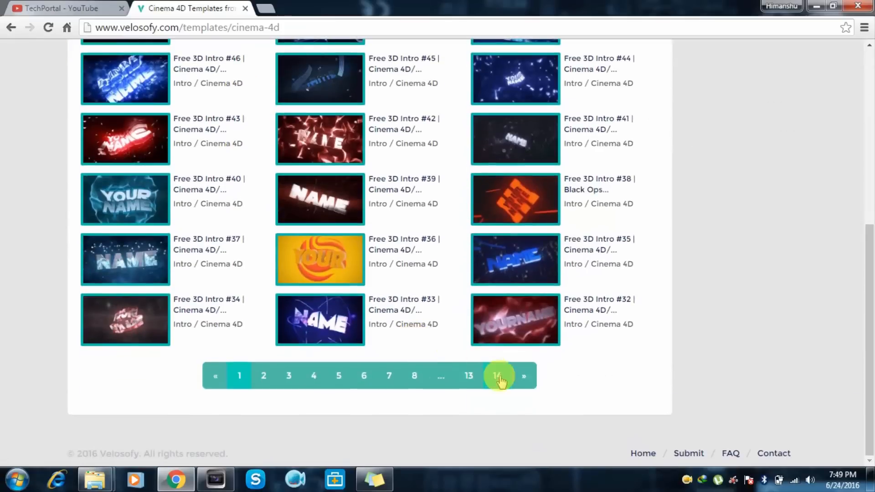
{"action": "left_click", "coordinate": [499, 375]}
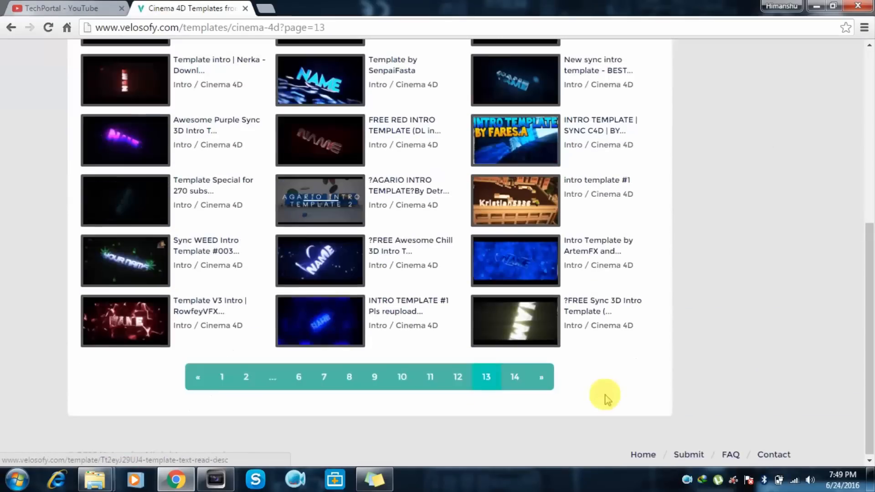
{"action": "left_click", "coordinate": [514, 377]}
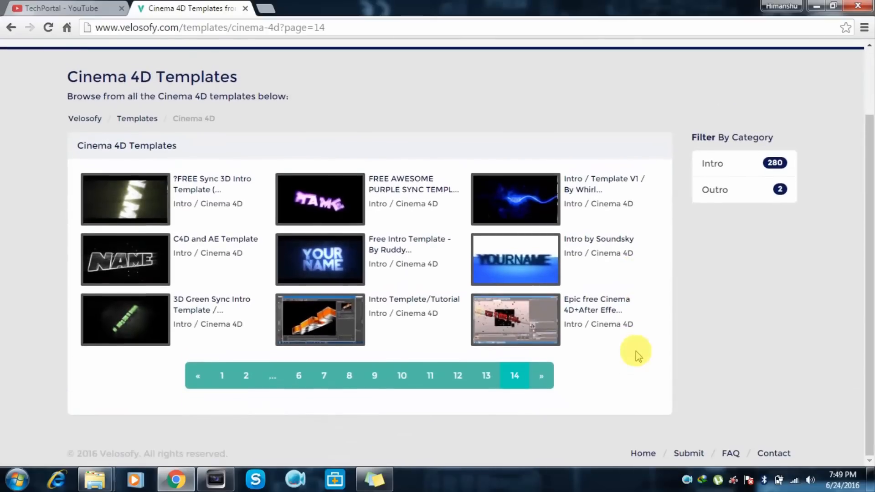
{"action": "left_click", "coordinate": [604, 184]}
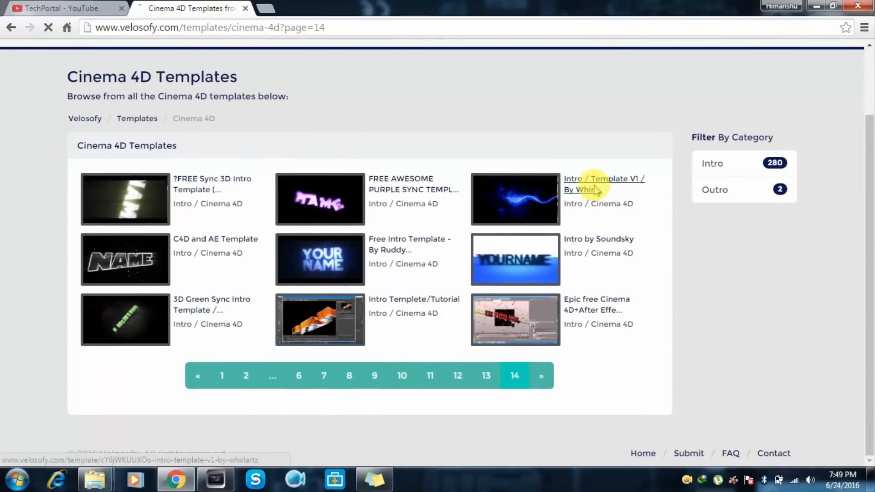
- Play the Intro / Template V1 preview video, then pause it at 0:07
{"action": "left_click", "coordinate": [603, 184]}
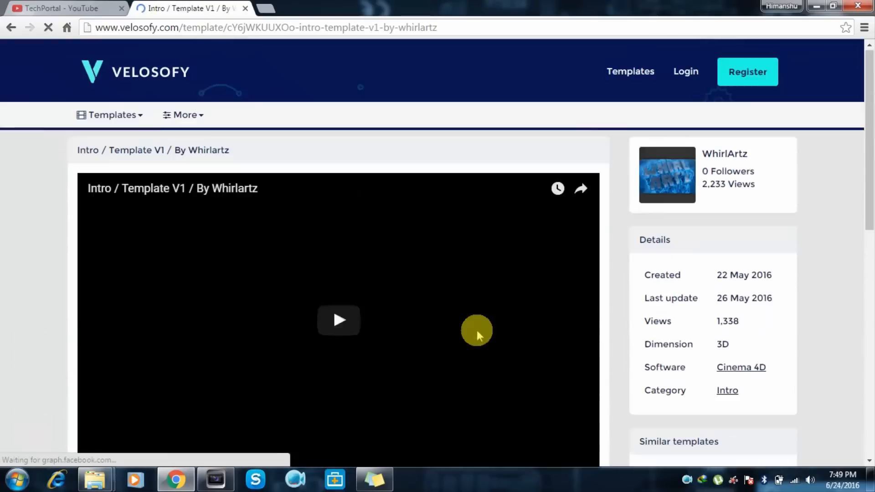
{"action": "left_click", "coordinate": [338, 320]}
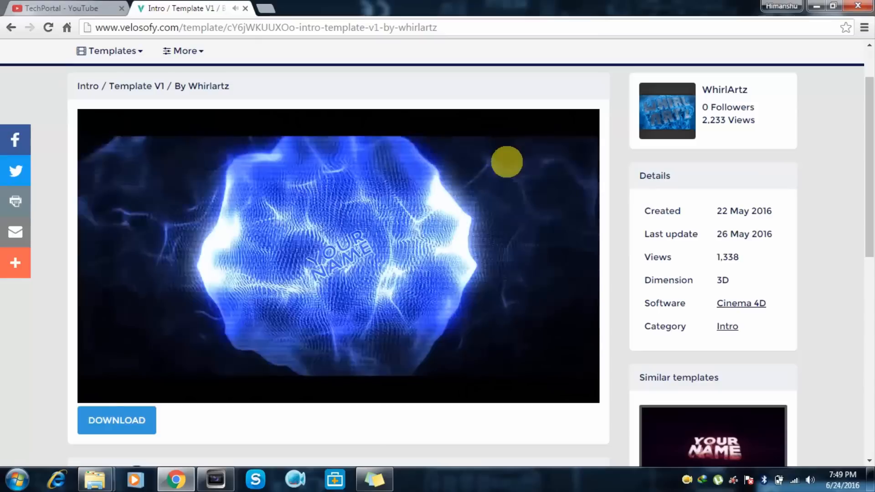
{"action": "left_click", "coordinate": [337, 257]}
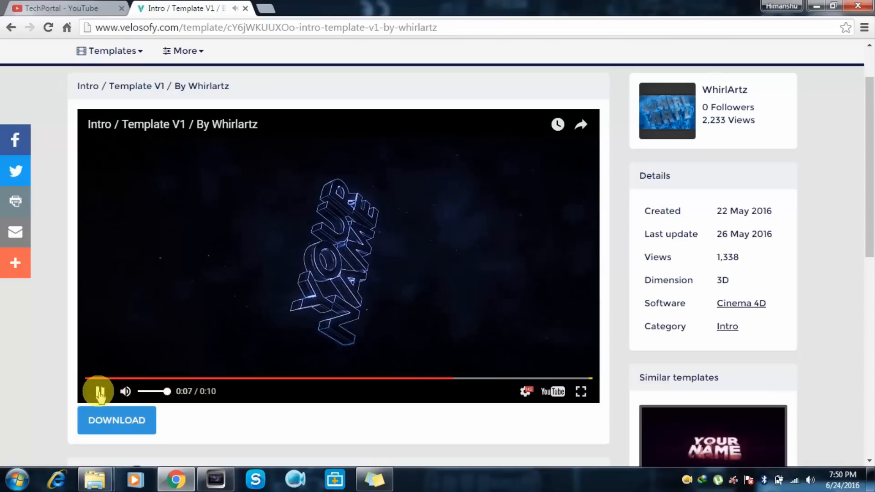
{"action": "left_click", "coordinate": [99, 391]}
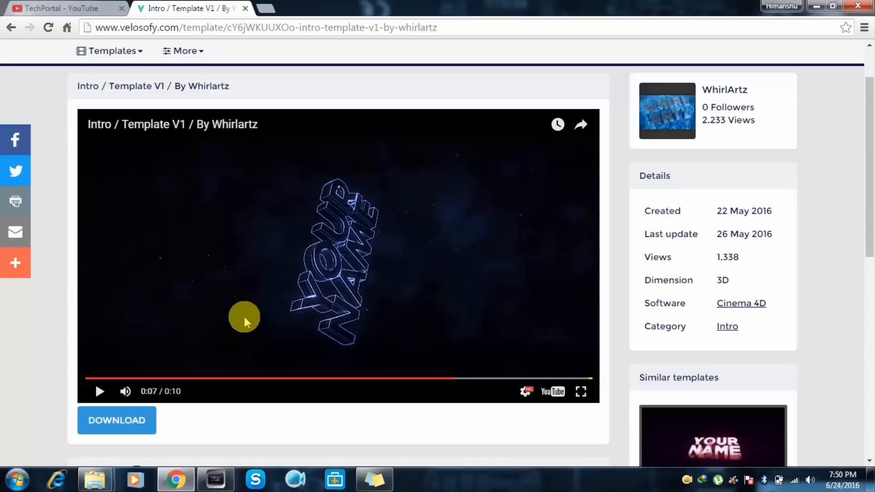
{"action": "mouse_move", "coordinate": [635, 479]}
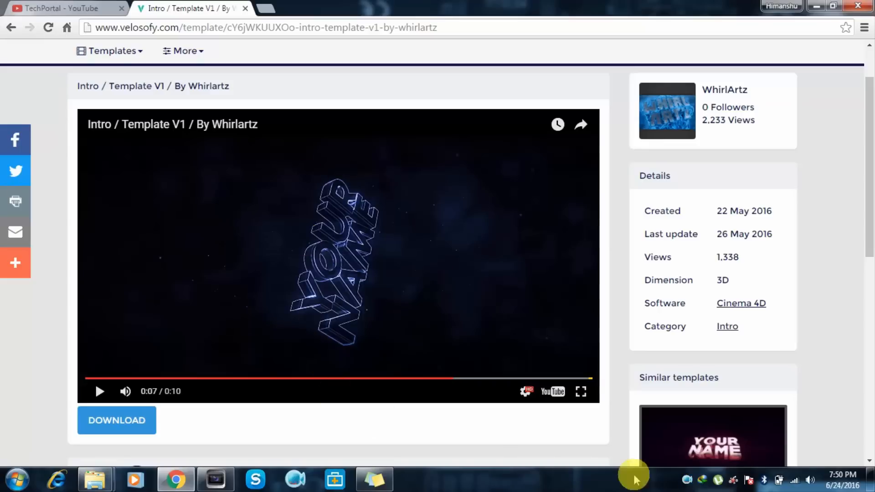